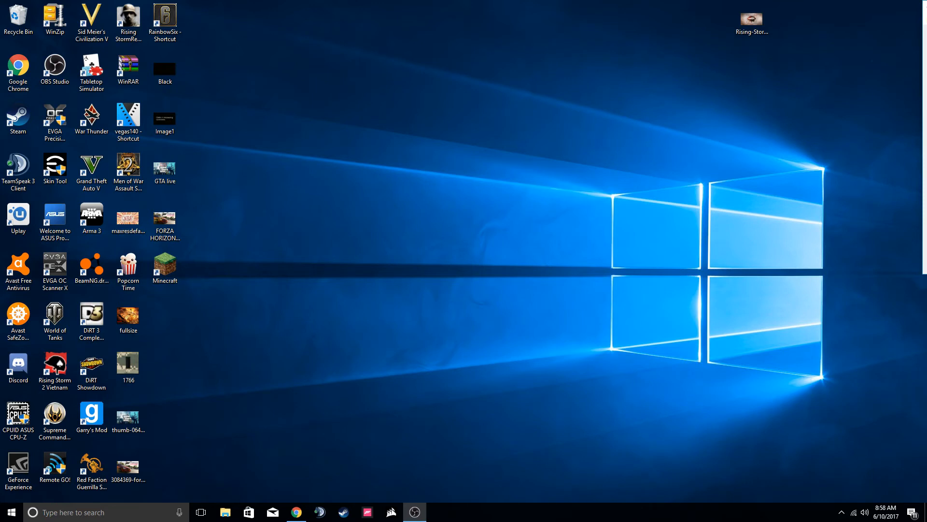
mouse_move(196, 284)
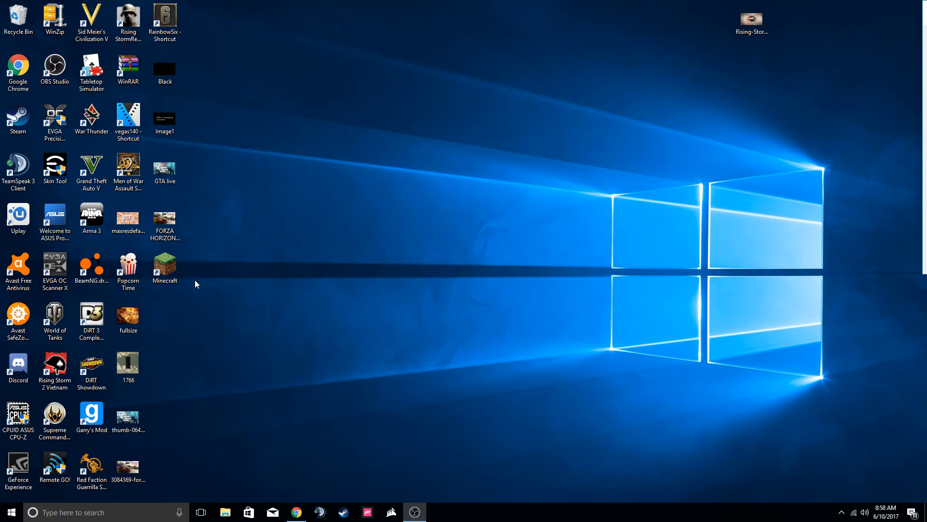